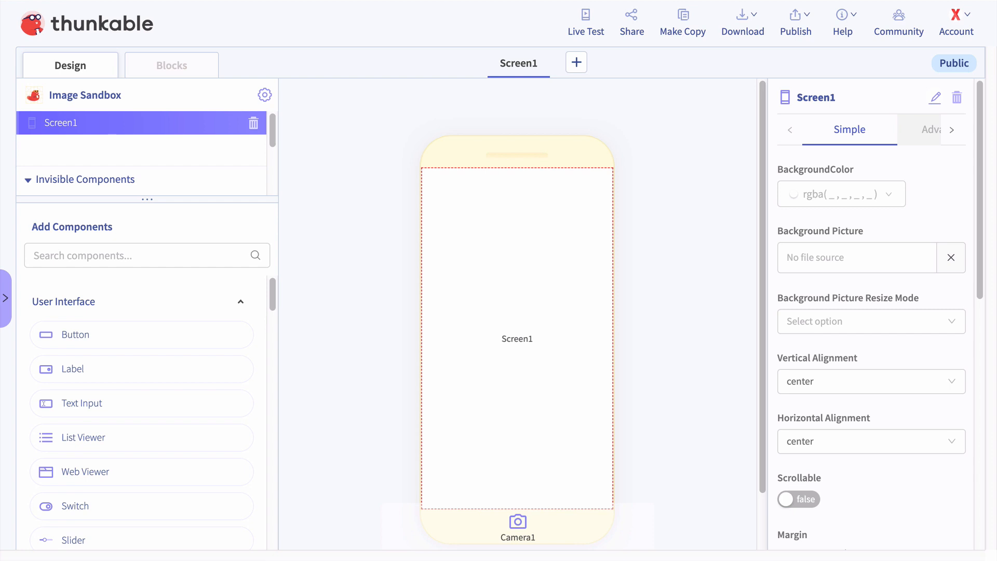
Step: Start a component search under Add Components and scroll through the filtered list
click(584, 22)
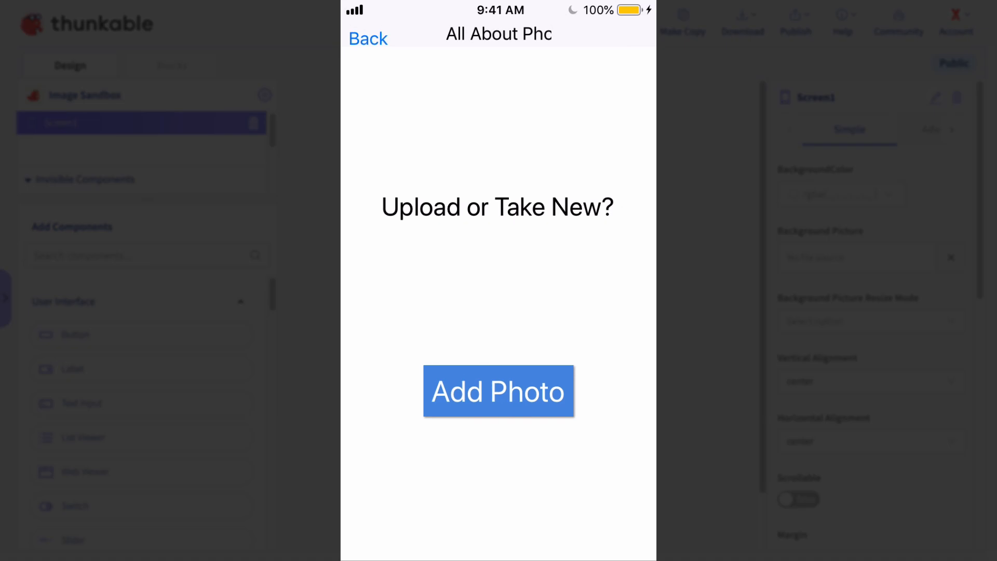
click(498, 391)
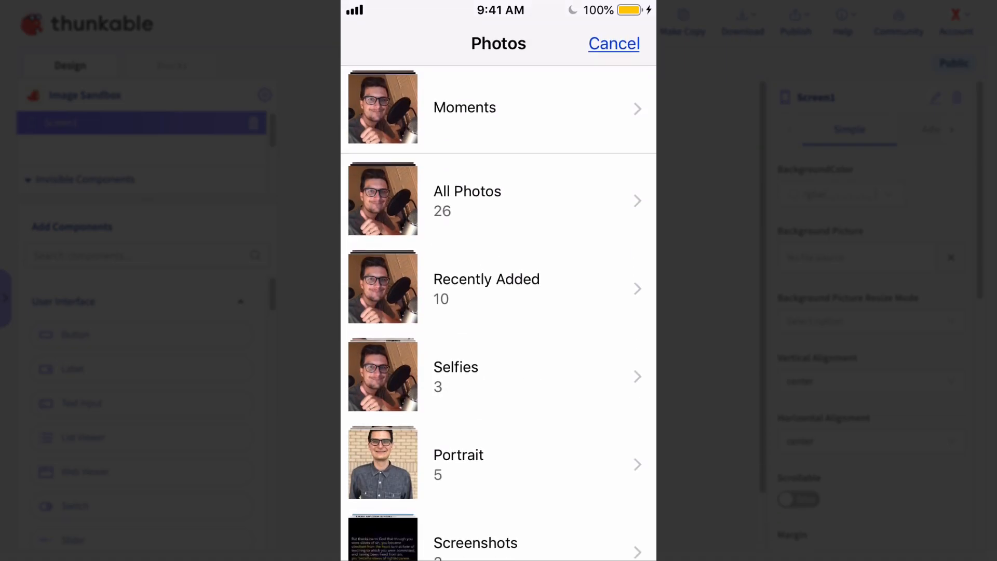
scroll(down, 3)
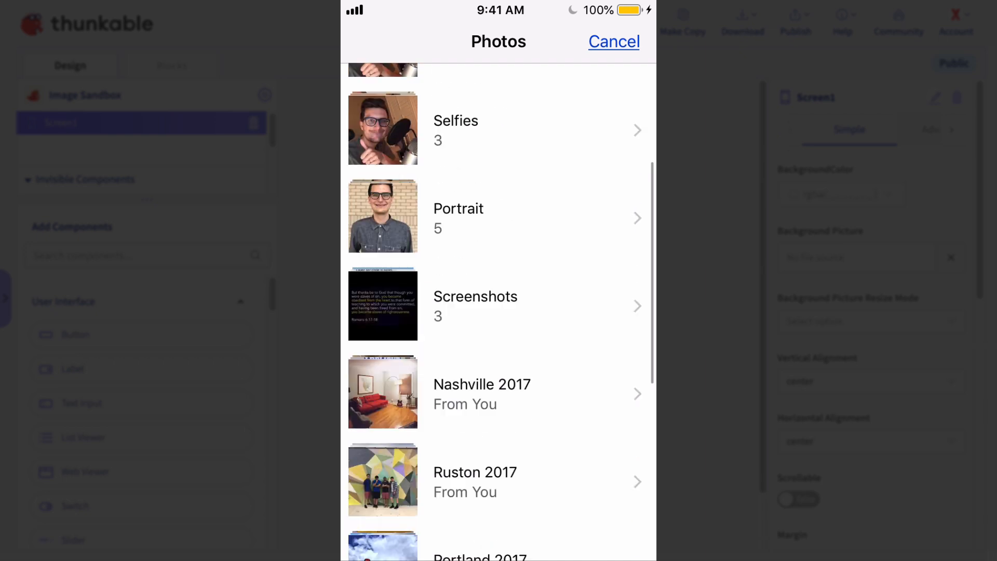
scroll(up, 3)
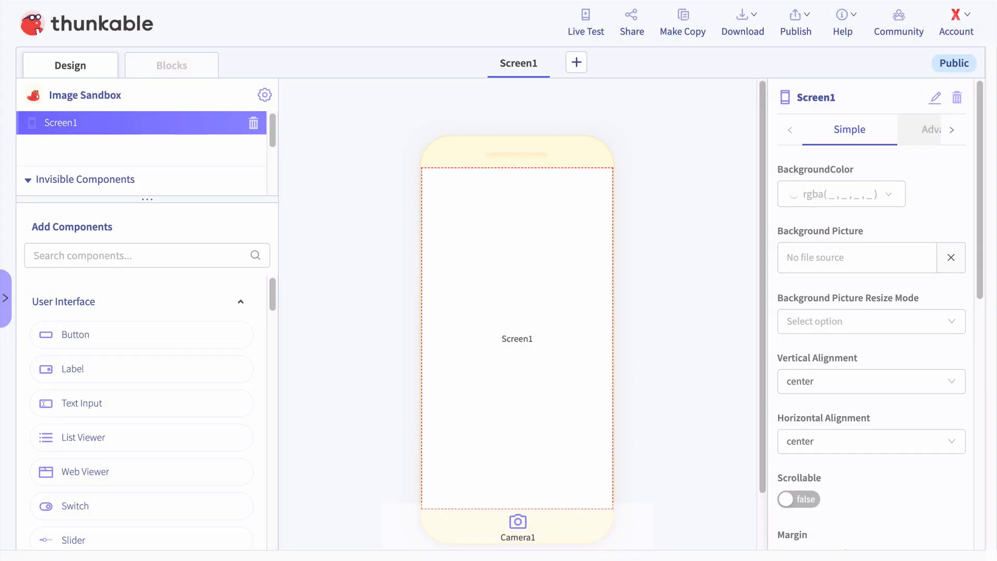
mouse_move(240, 275)
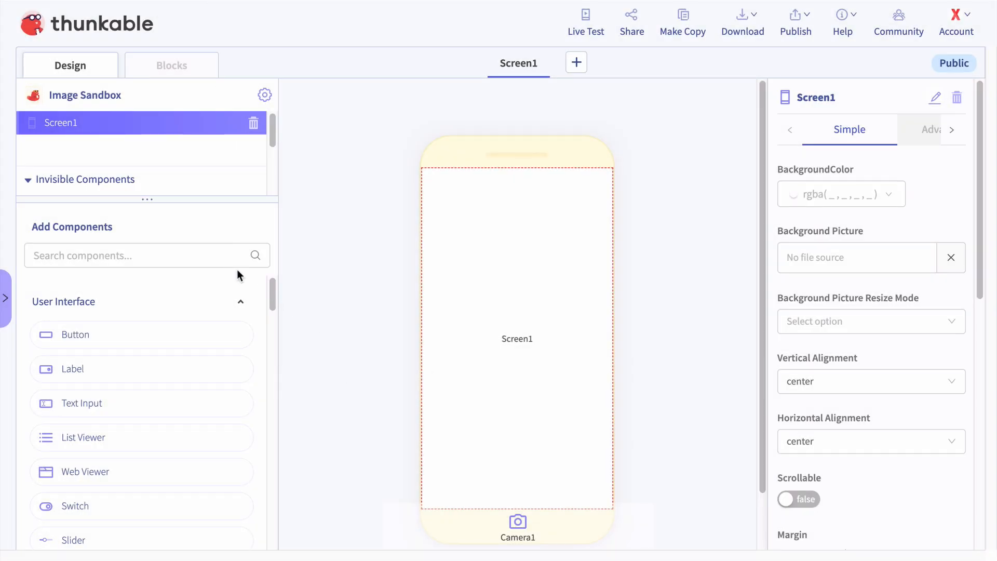
mouse_move(198, 264)
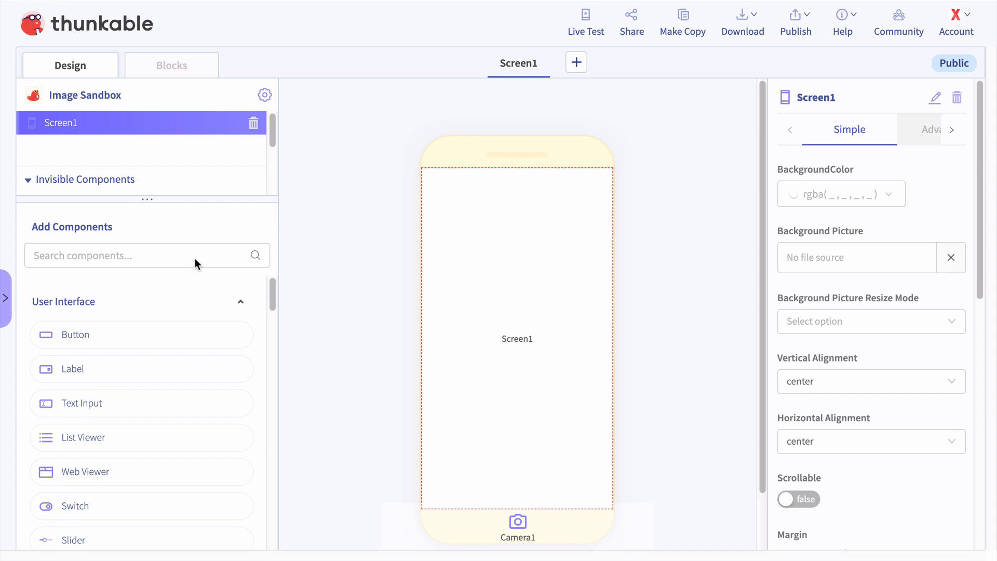
mouse_move(160, 255)
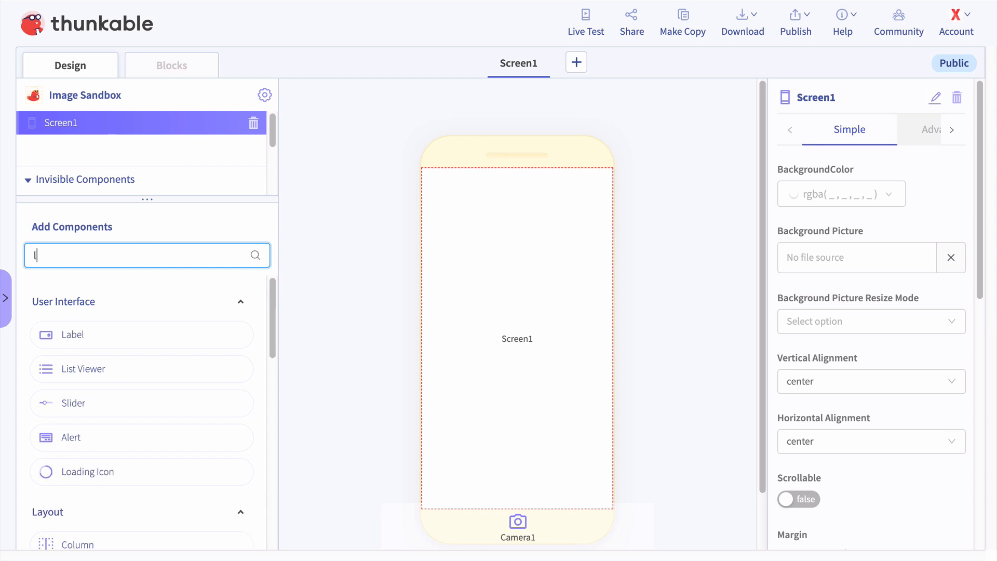
Step: Search for and add Label, Image, Button and Photo Library components to Screen1
text(lab)
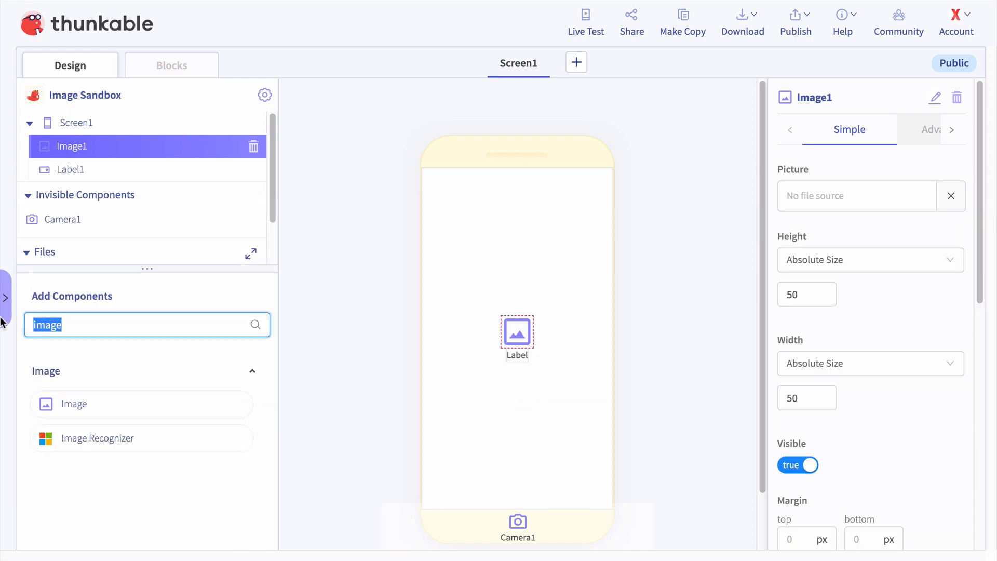
text(button)
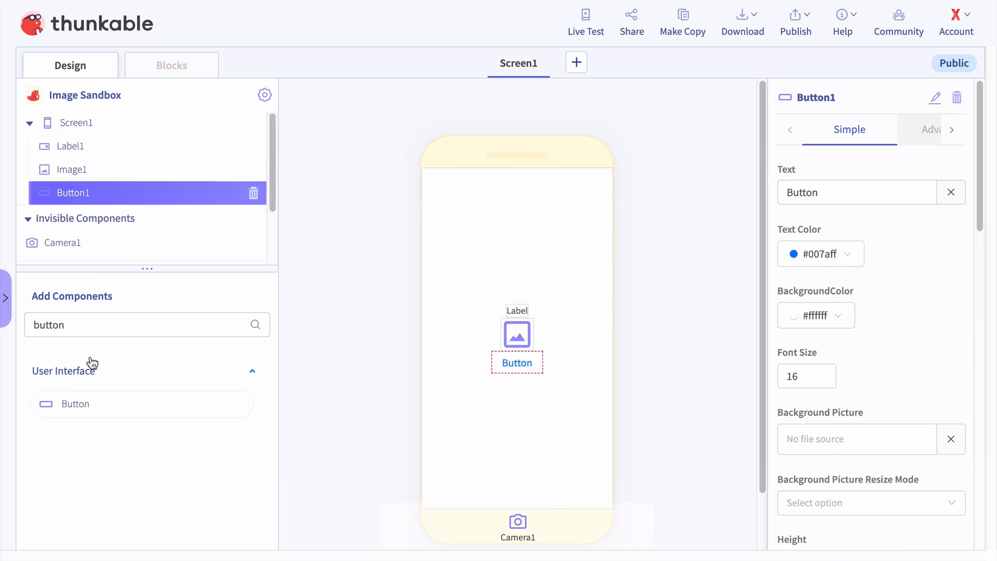
text(p)
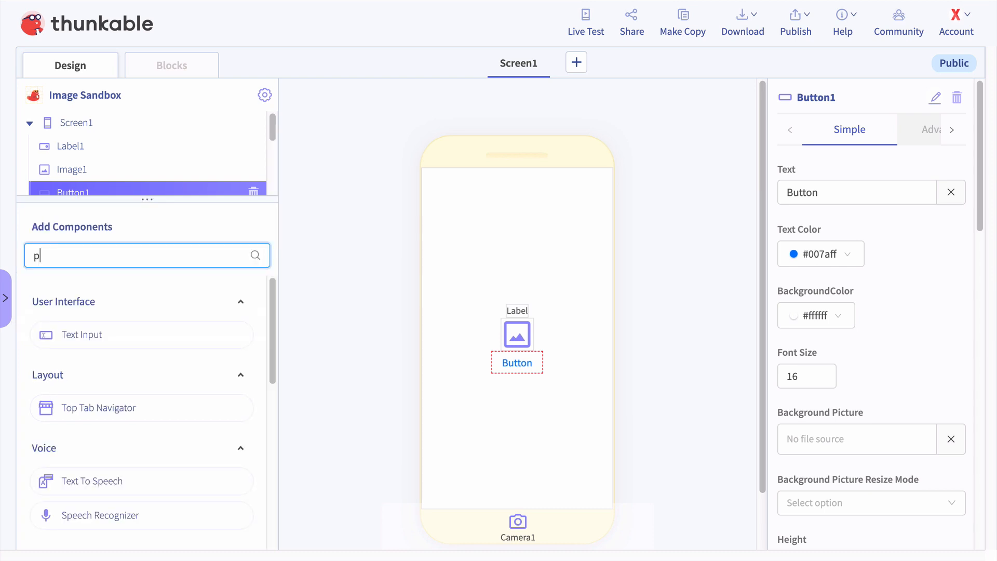
text(photo)
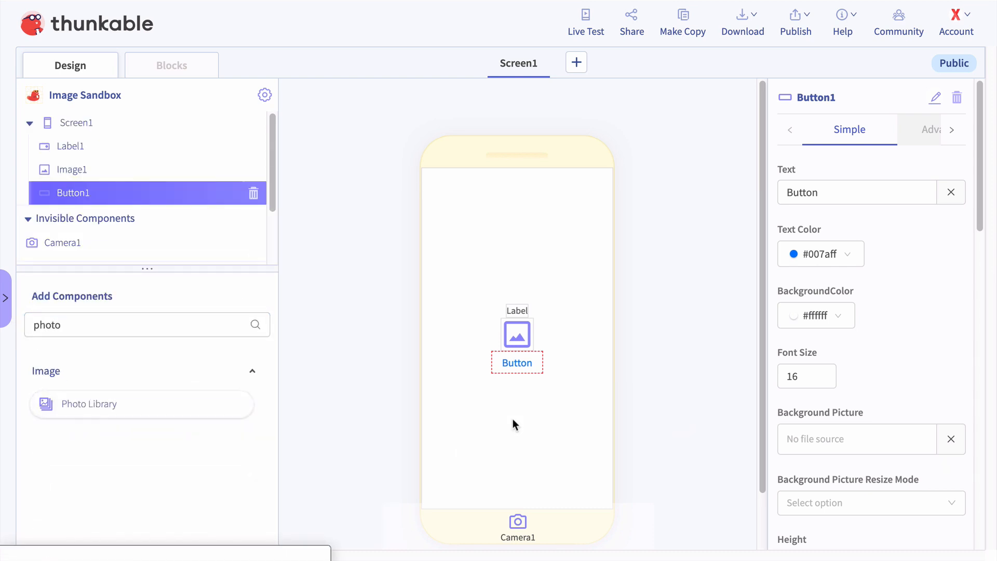
Step: Delete Camera1 from Screen1 and switch to the Blocks editor
click(253, 211)
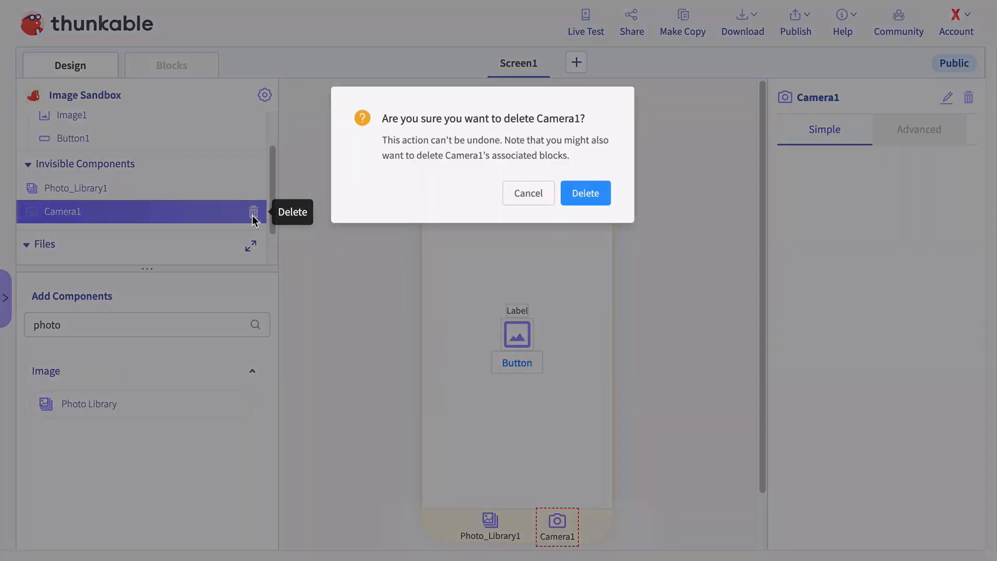
click(584, 192)
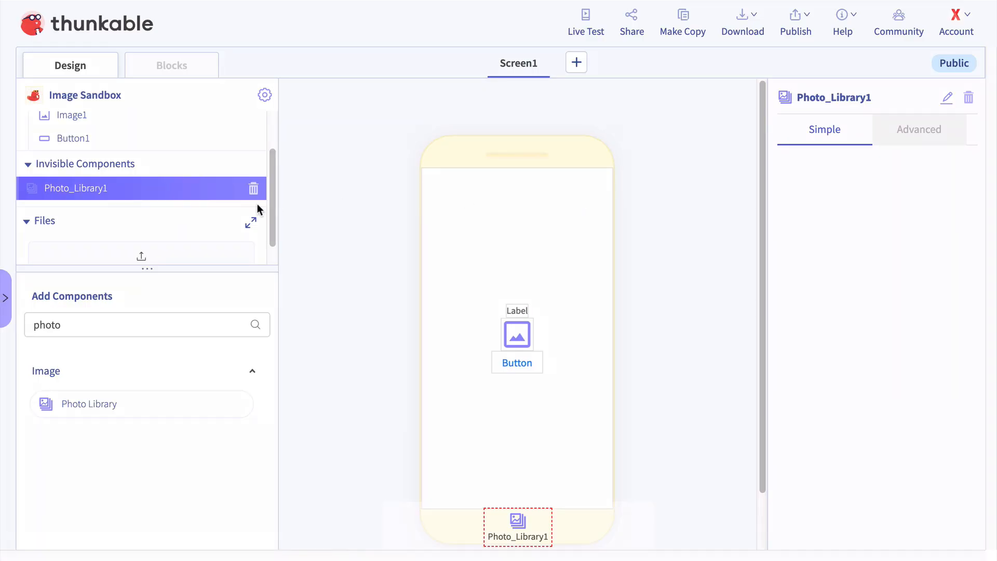
click(171, 65)
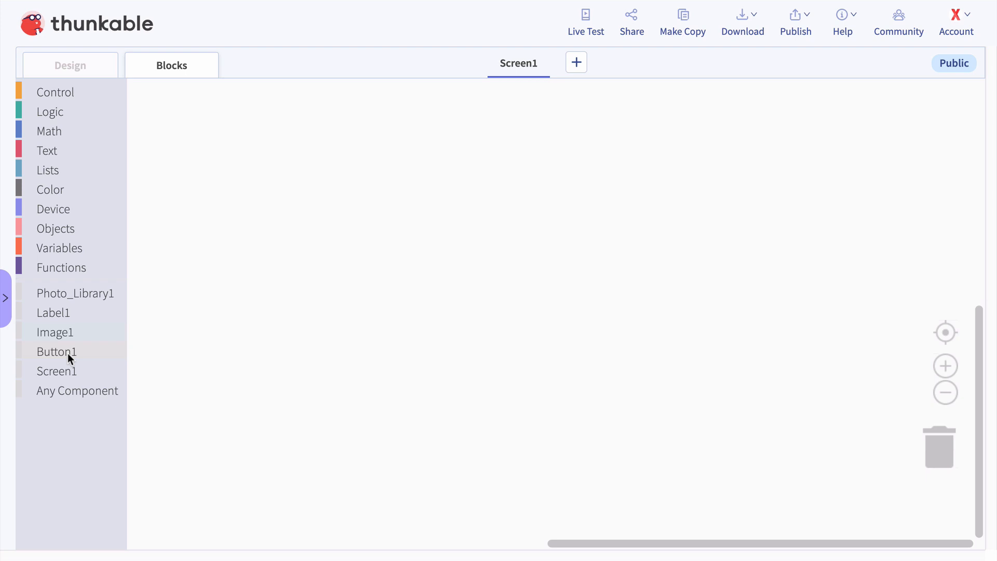
Step: Place a 'when Button1 Click' block that calls Photo_Library1's select photo
click(56, 351)
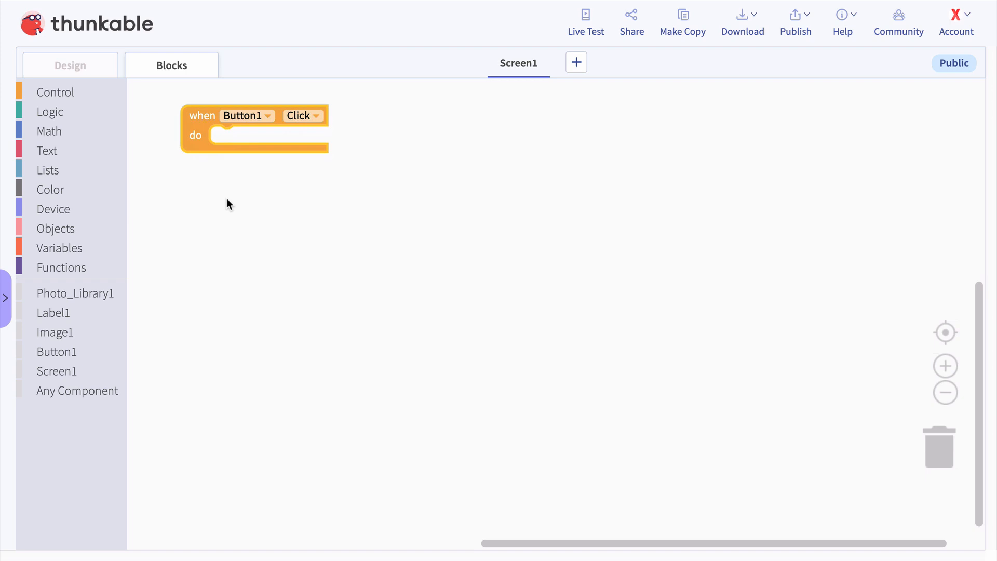
click(75, 293)
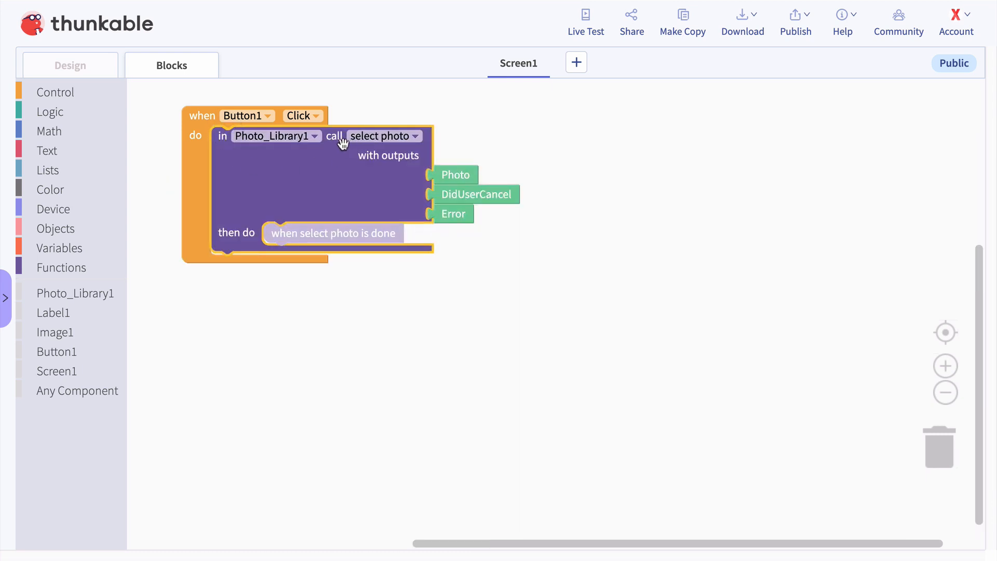
mouse_move(413, 141)
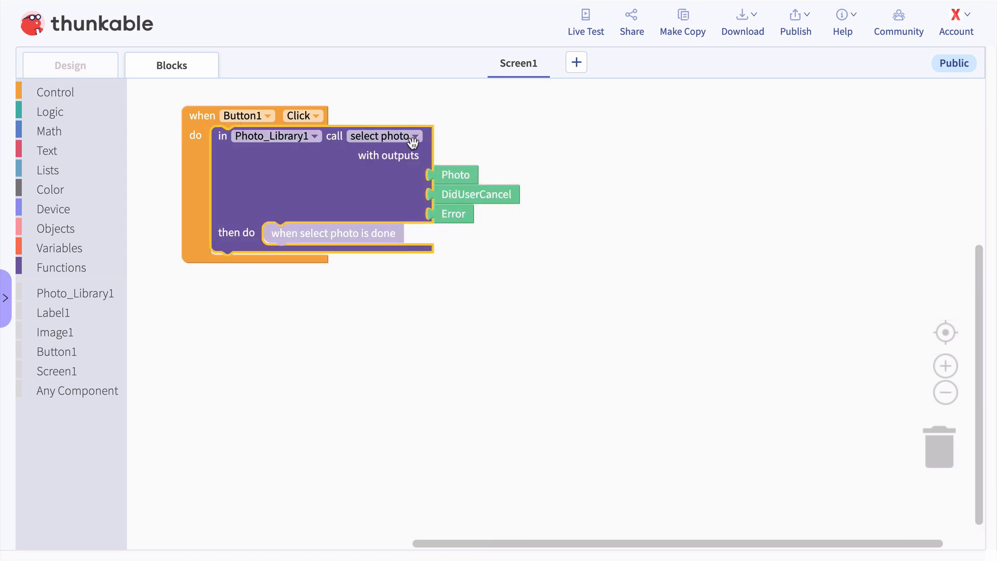
mouse_move(365, 202)
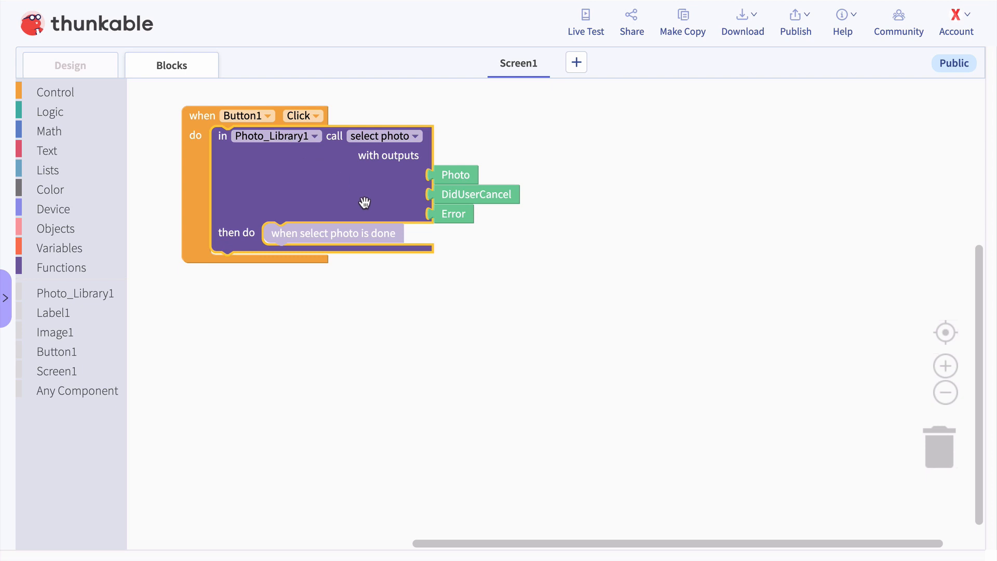
mouse_move(332, 186)
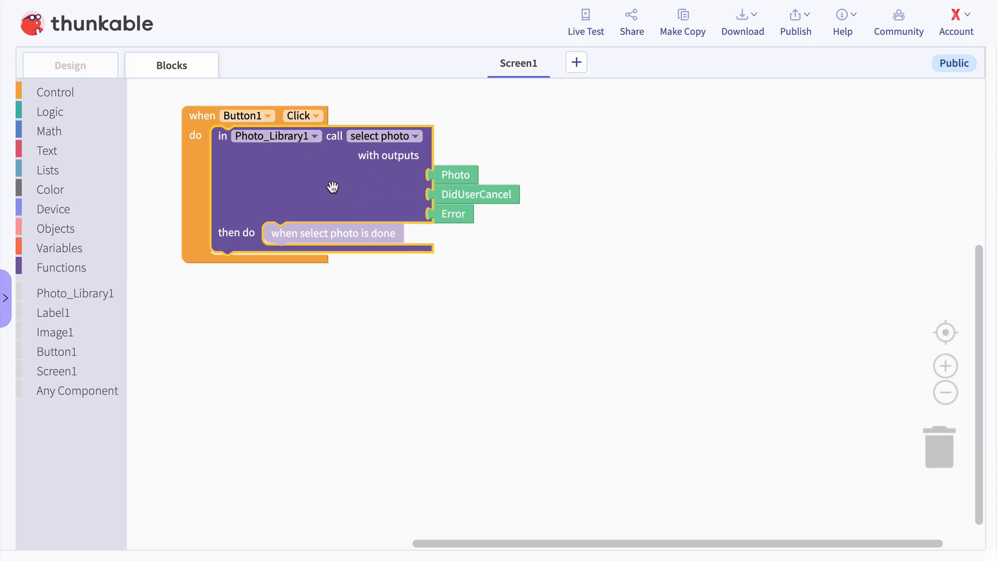
mouse_move(469, 159)
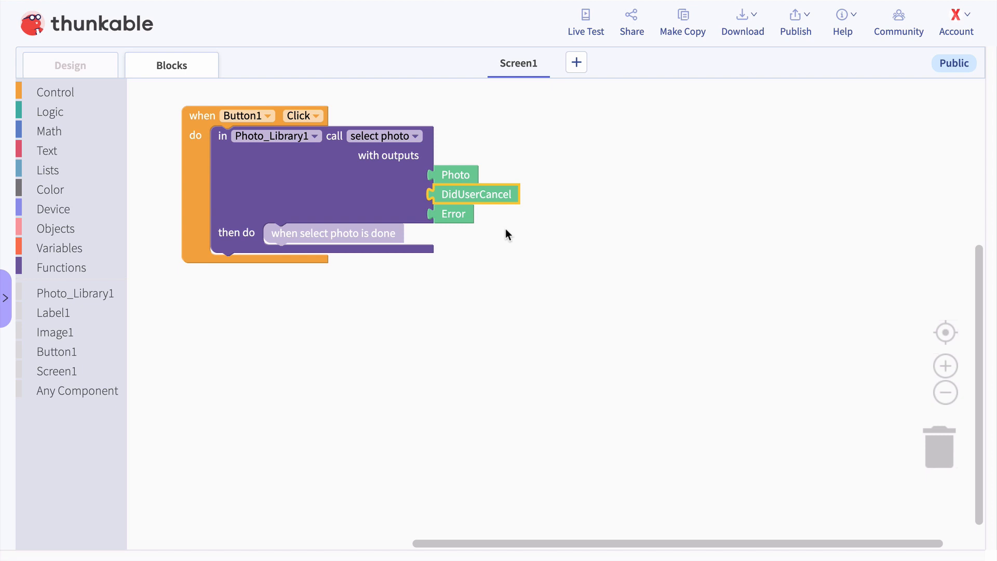
mouse_move(453, 213)
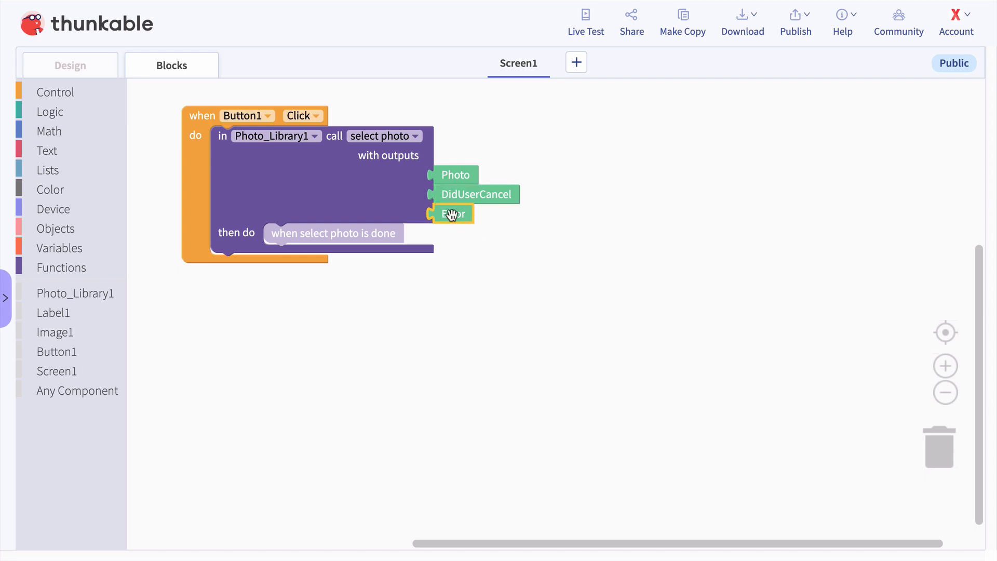
mouse_move(495, 238)
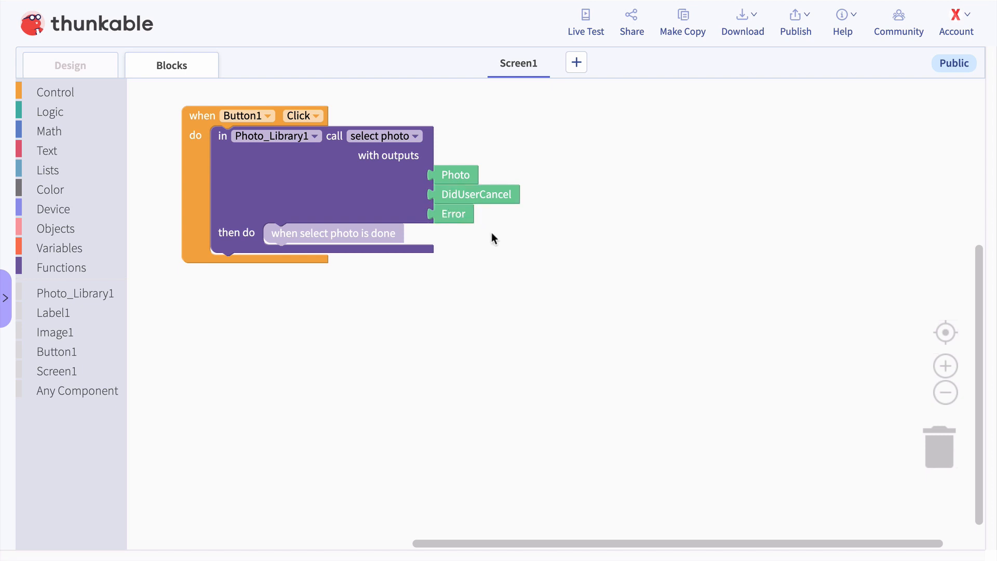
mouse_move(415, 179)
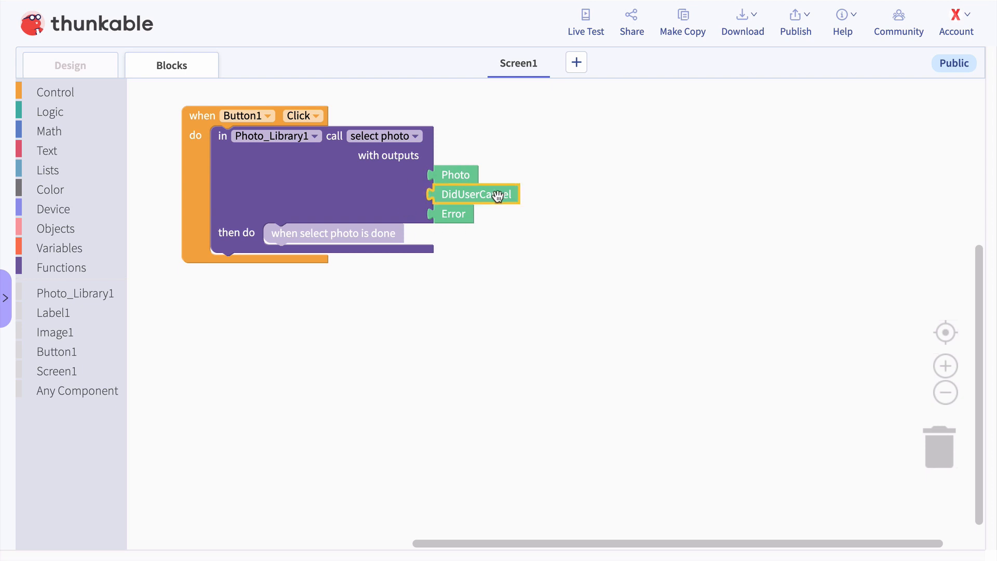
mouse_move(452, 212)
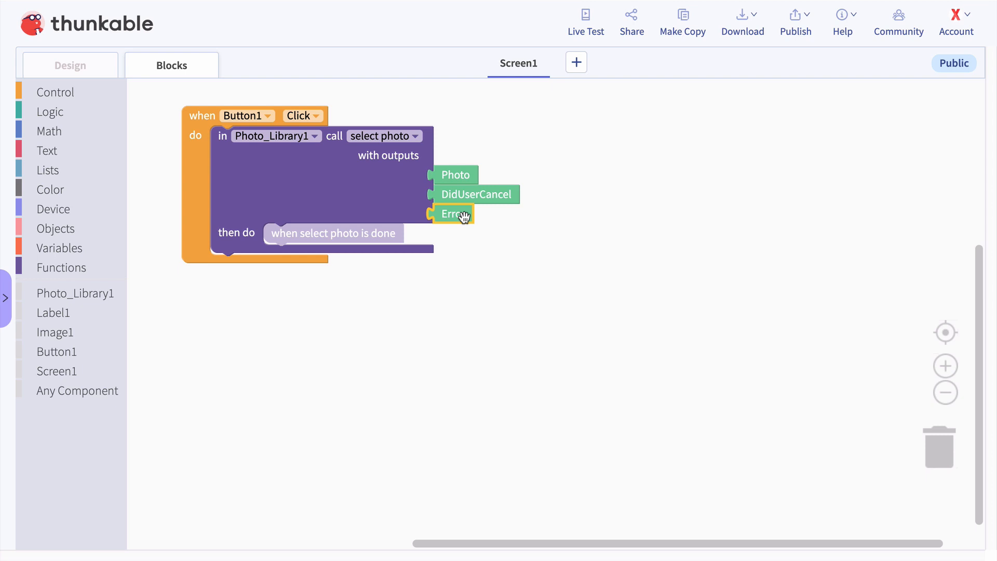
mouse_move(474, 194)
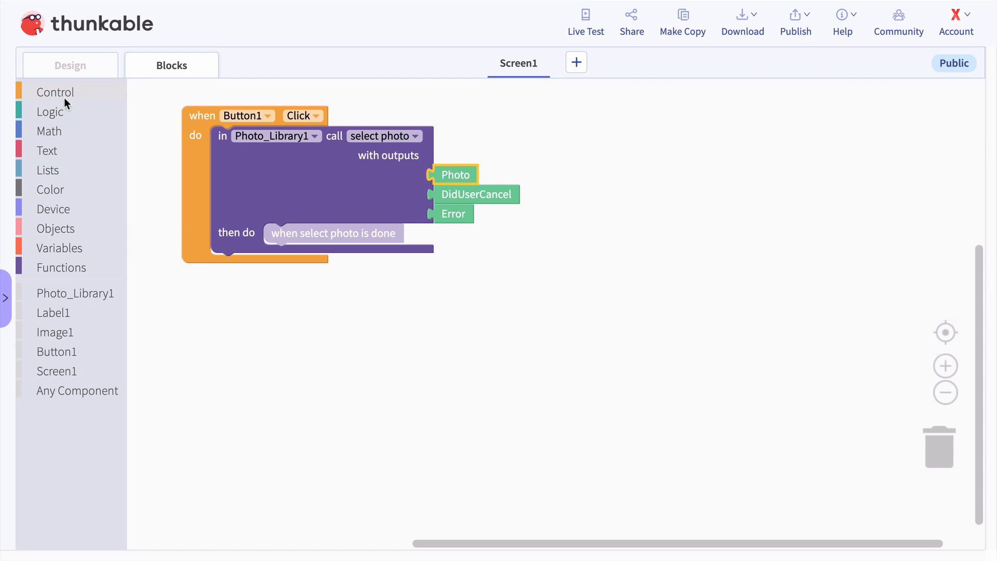
Step: Build an if block checking 'not DidUserCancel and not Error' inside select photo's then-do
click(55, 92)
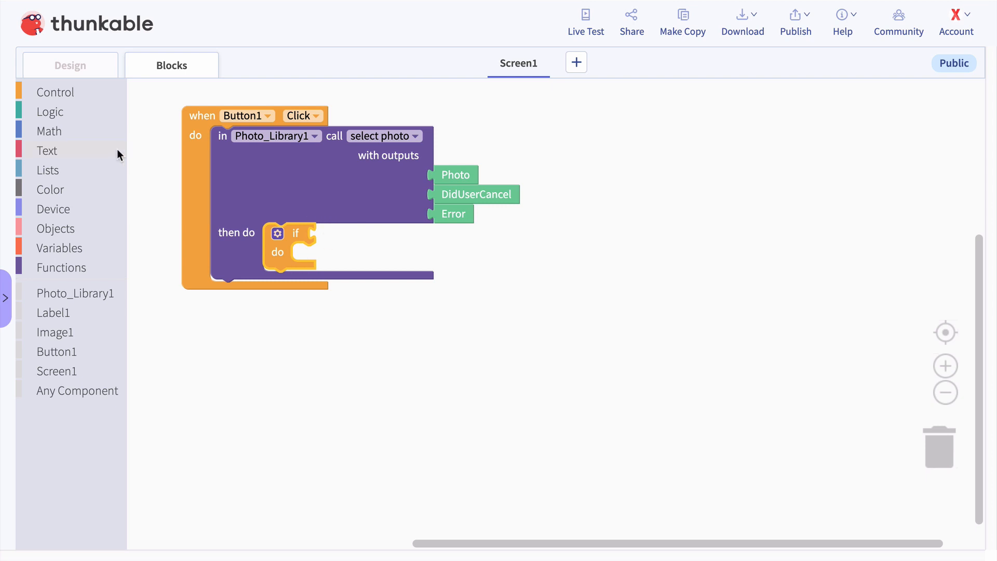
click(49, 111)
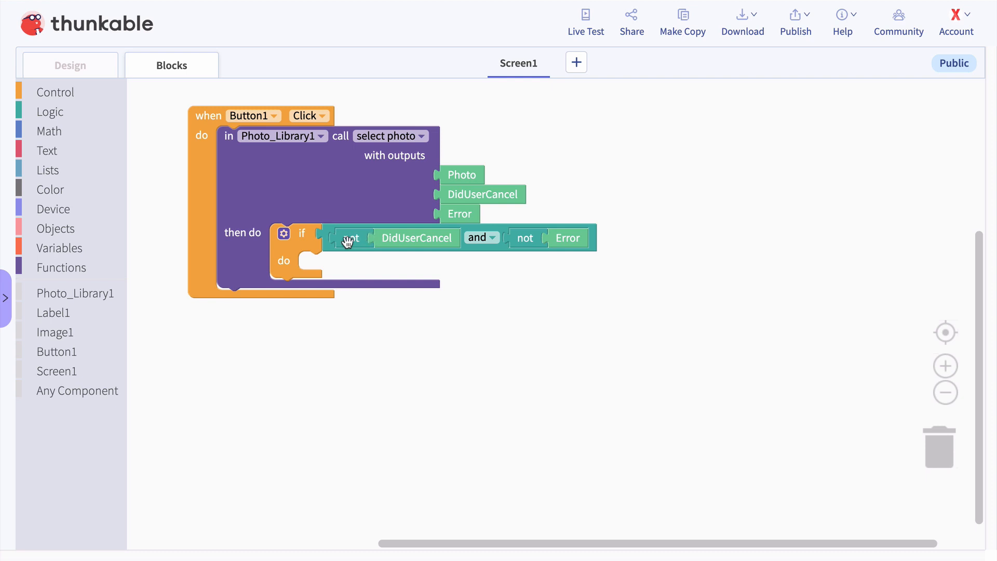
mouse_move(361, 247)
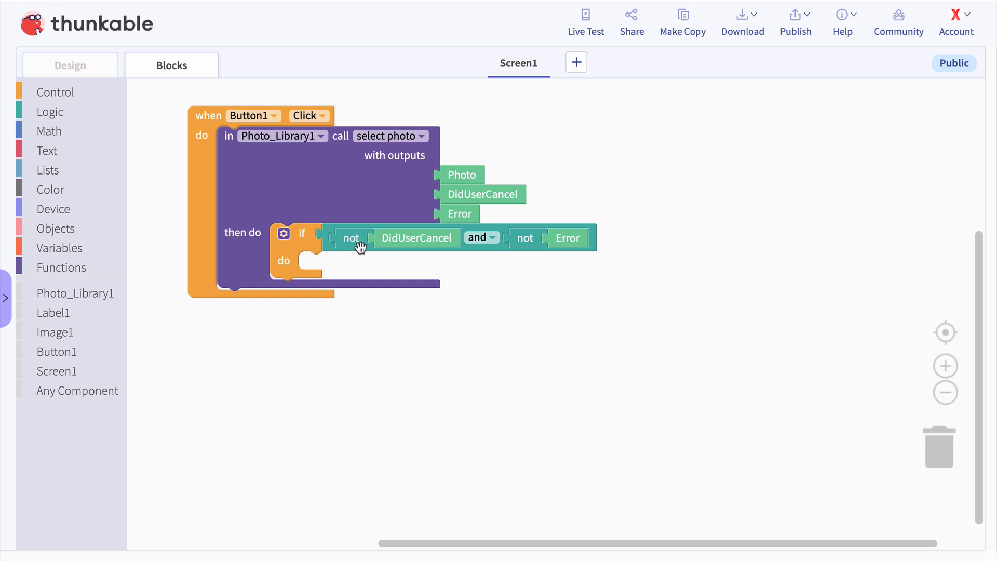
mouse_move(513, 242)
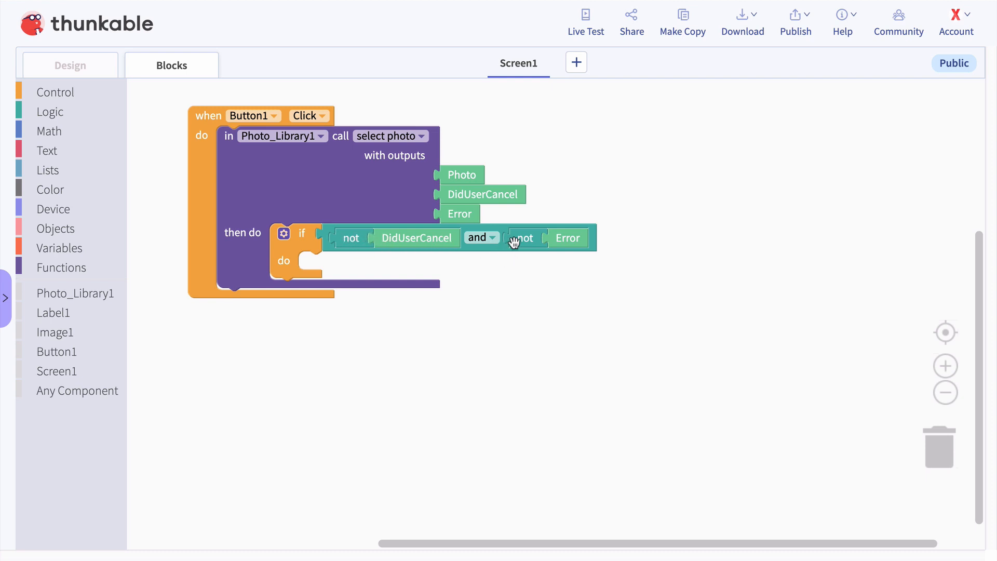
click(566, 238)
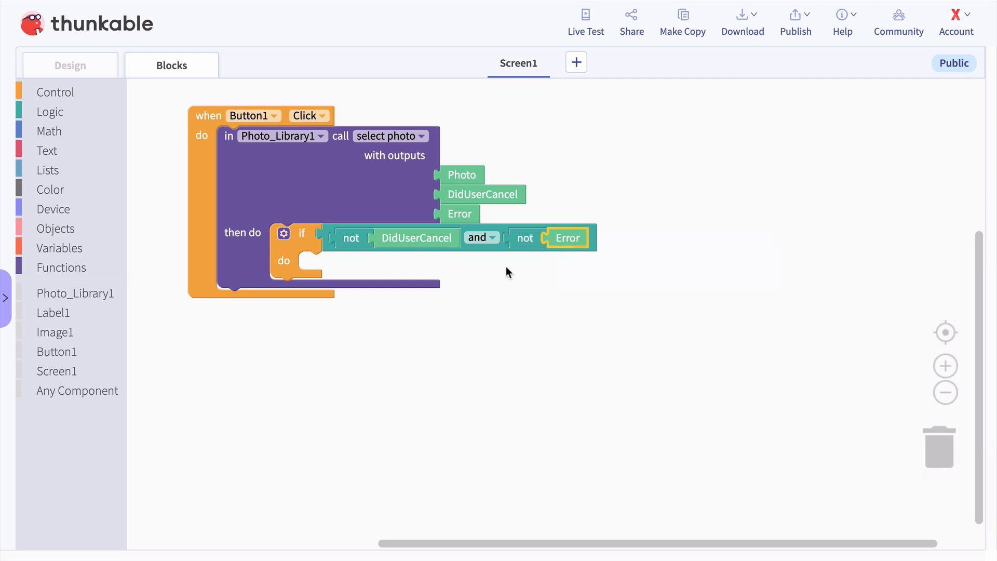
click(417, 237)
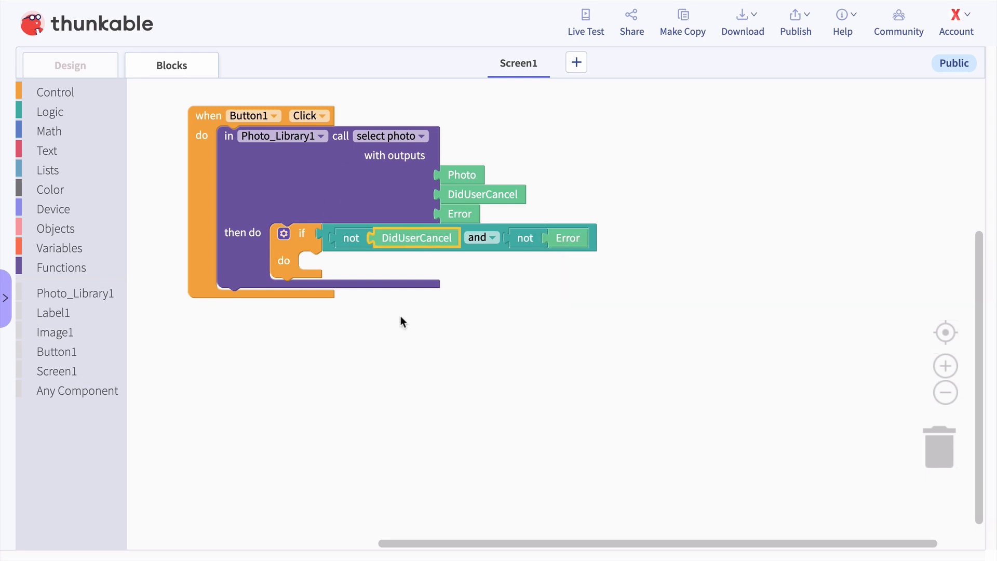
click(55, 332)
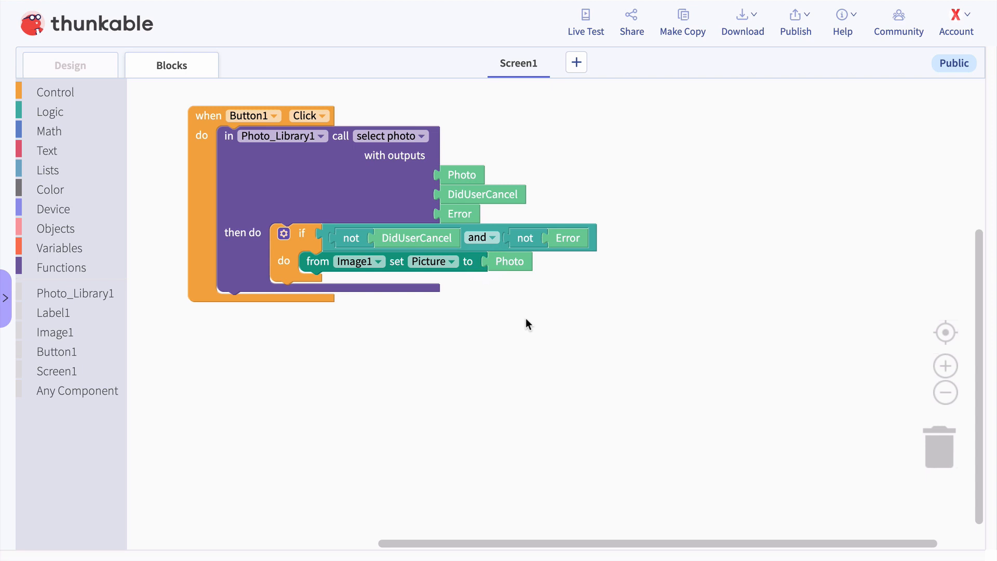
mouse_move(512, 314)
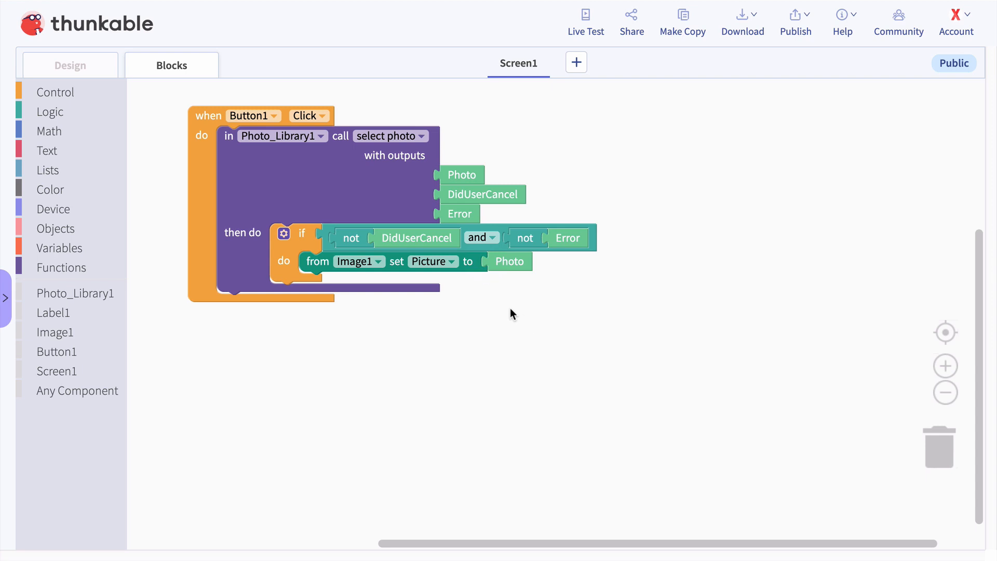
mouse_move(119, 104)
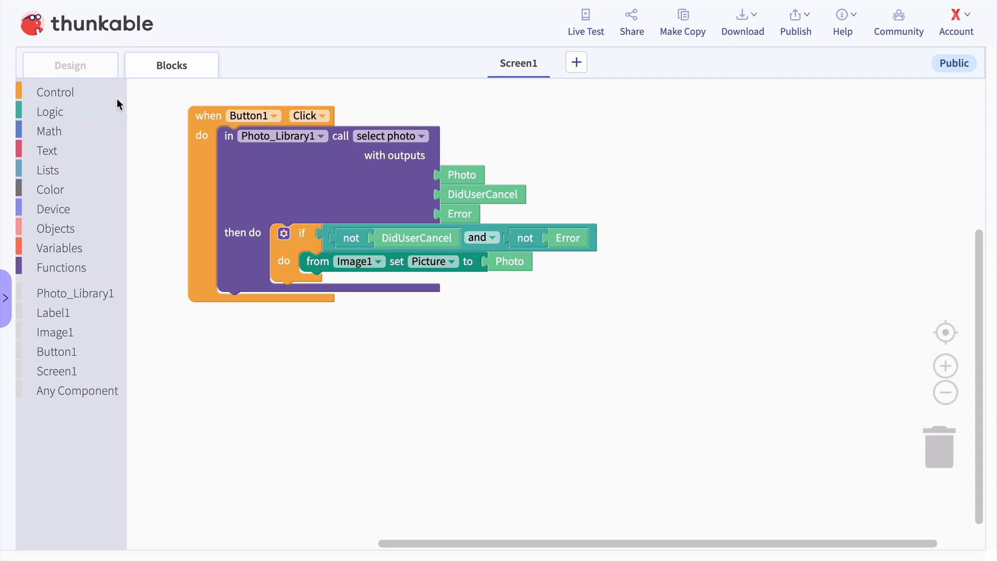
Step: Return to the Design editor once Image1's Picture is set to Photo
click(69, 65)
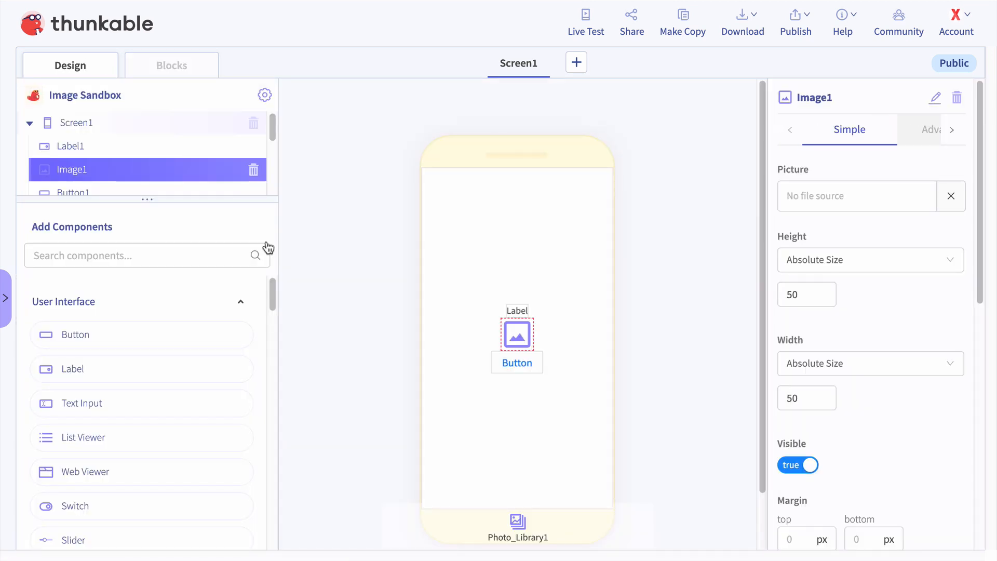
Step: Select Label1 and set its text to 'Upload a Photo'
click(71, 145)
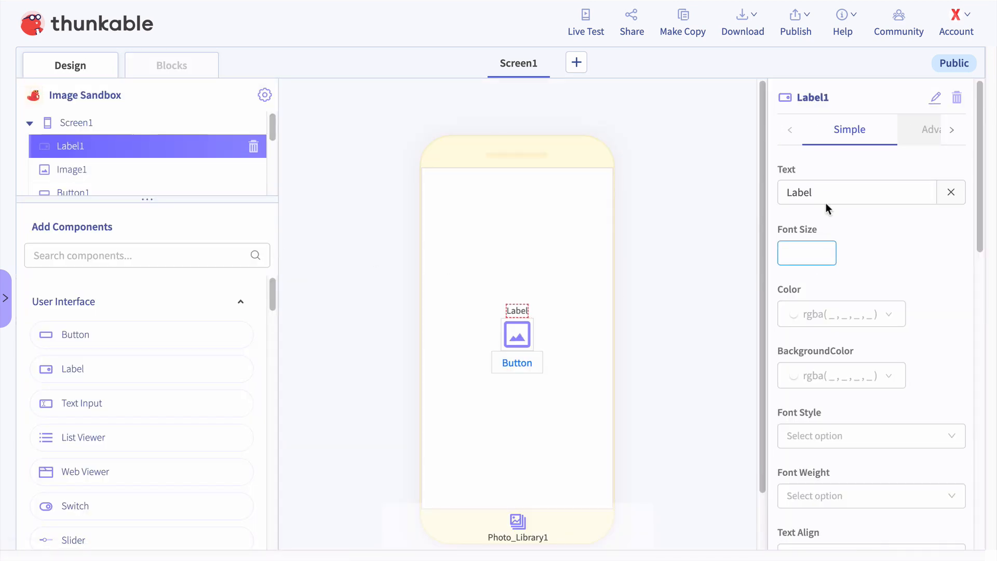
text(Upl)
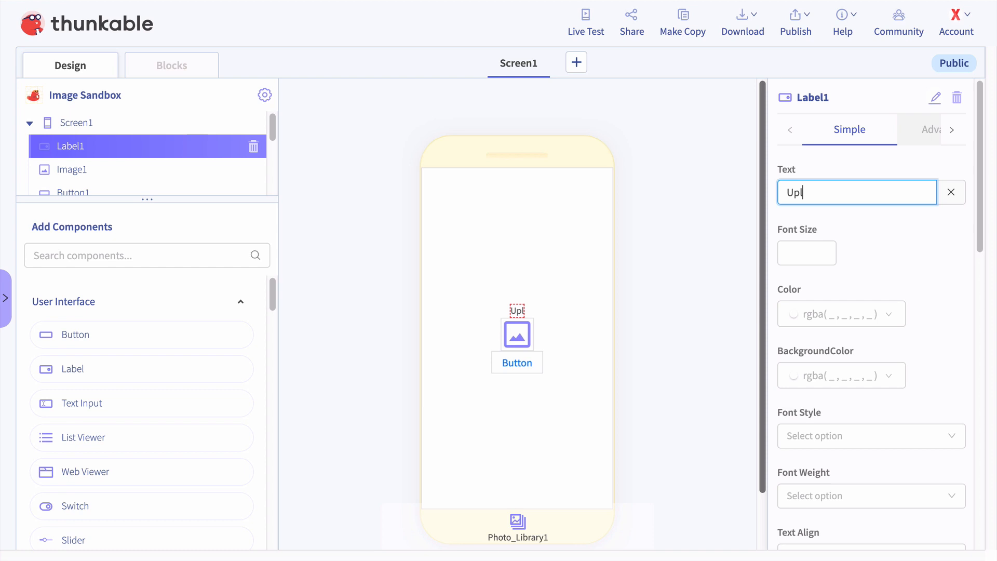
text(oad a Photo)
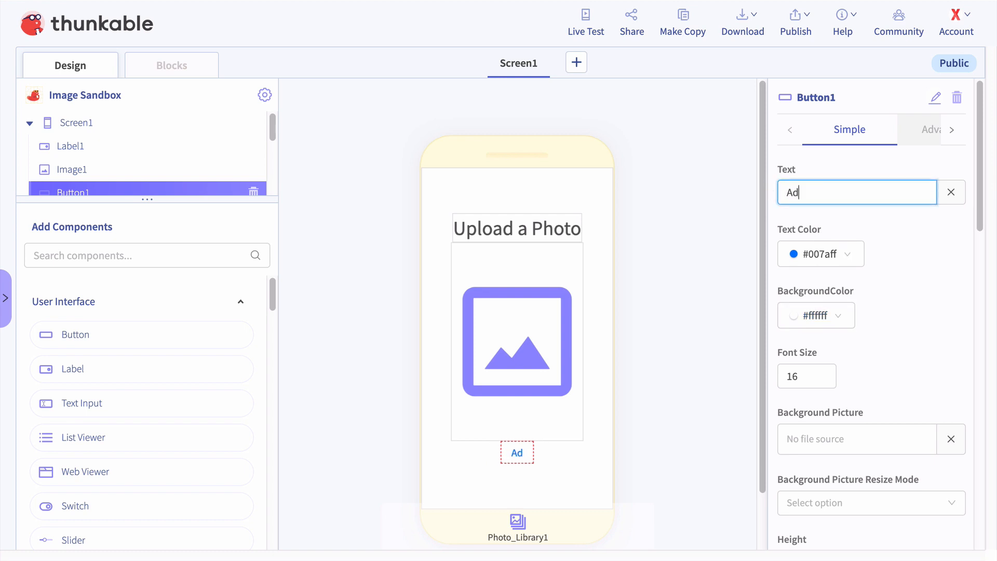
Step: Give Button1 the text 'Add a Photo' in white, then select Screen1
text(d a)
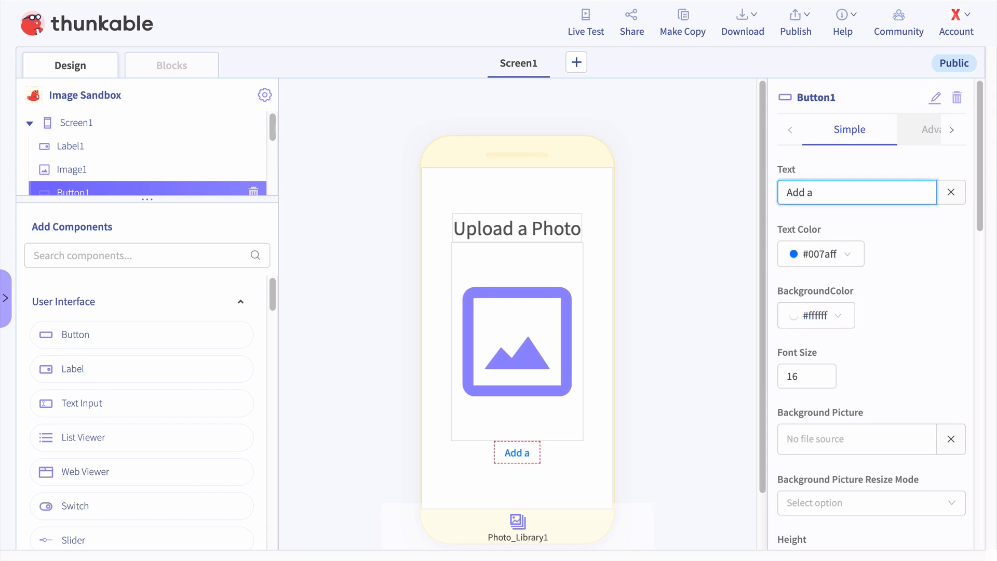
click(819, 253)
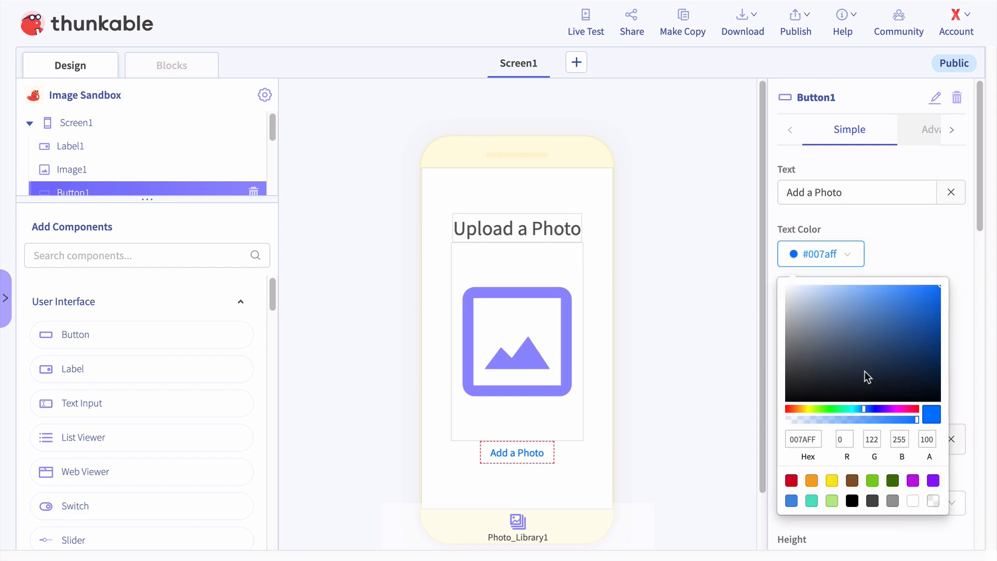
click(911, 501)
text(30)
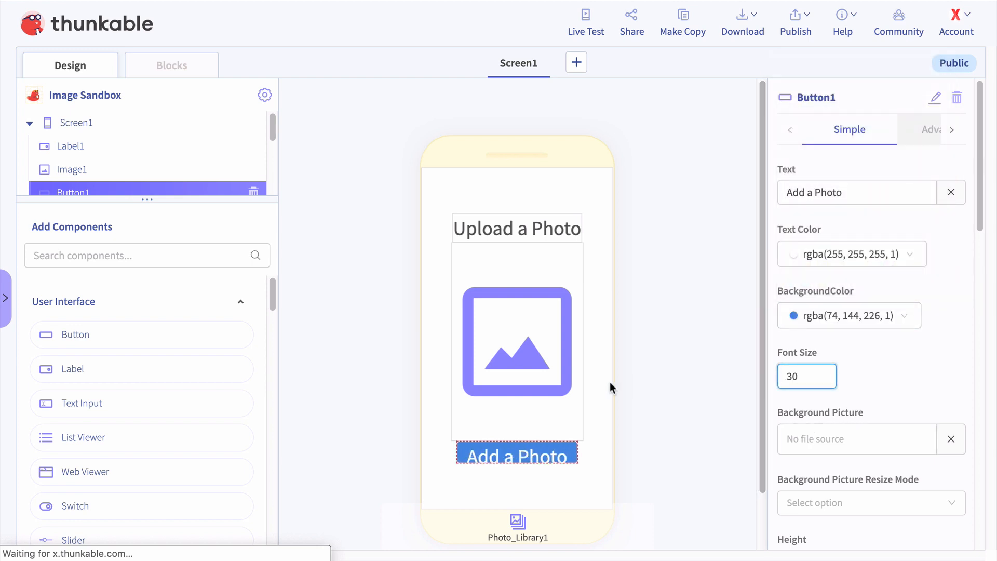
click(81, 122)
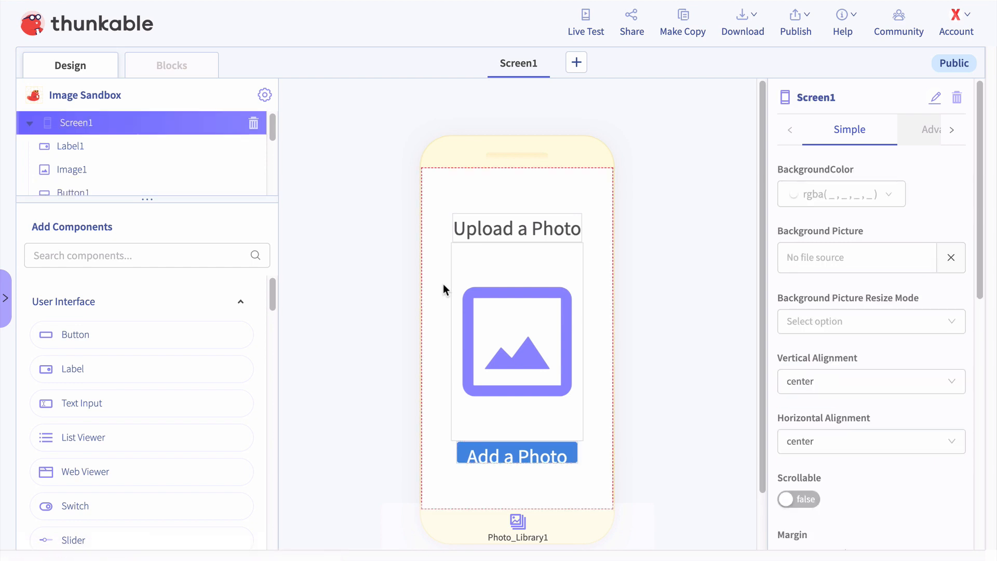
mouse_move(537, 207)
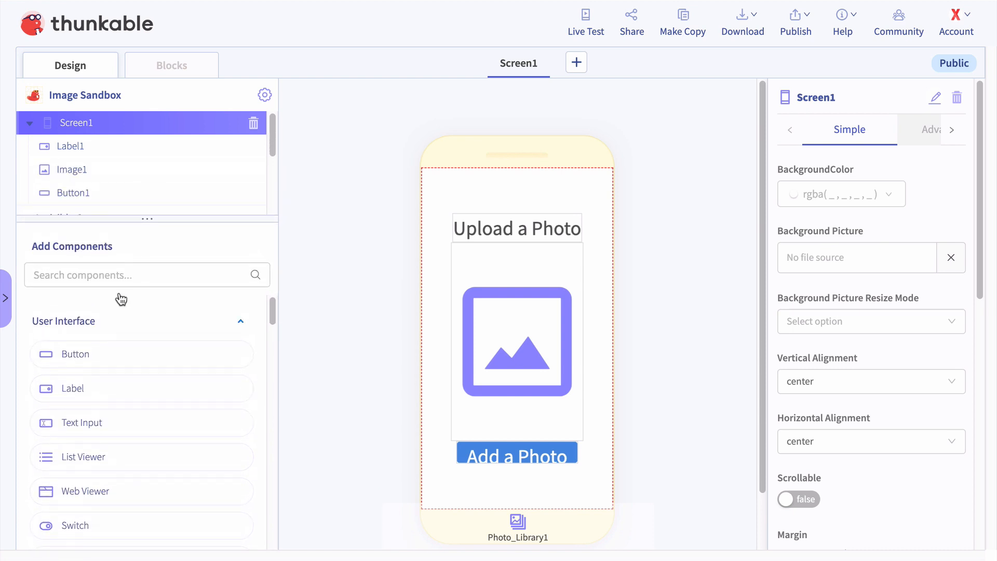
mouse_move(98, 129)
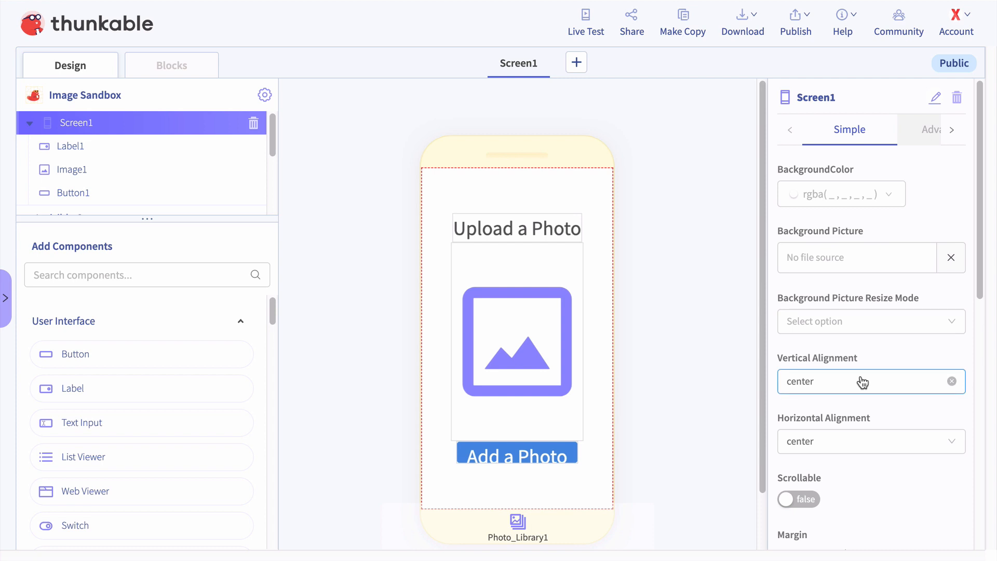
Step: Set Screen1's Vertical Alignment to space-around
click(864, 380)
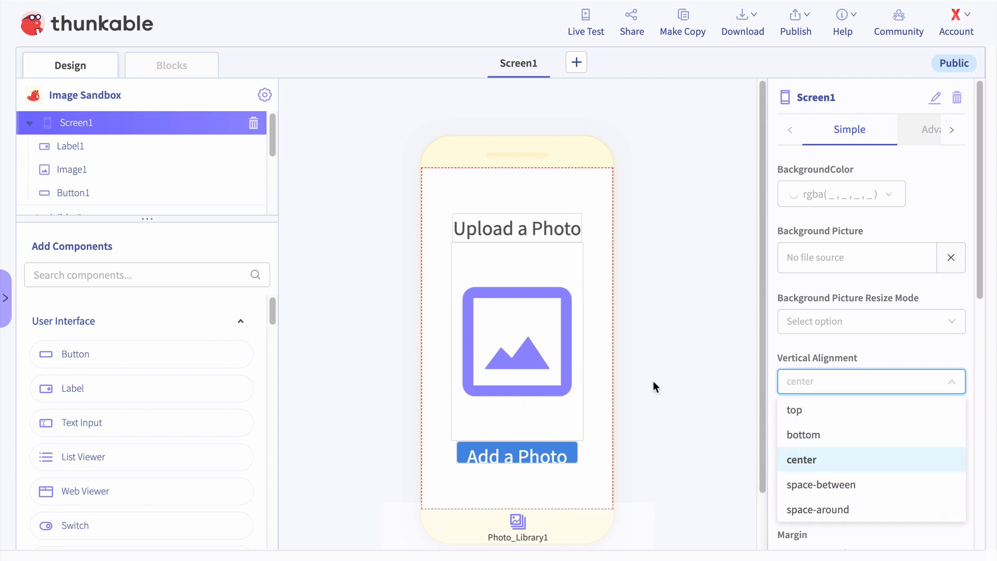
click(819, 509)
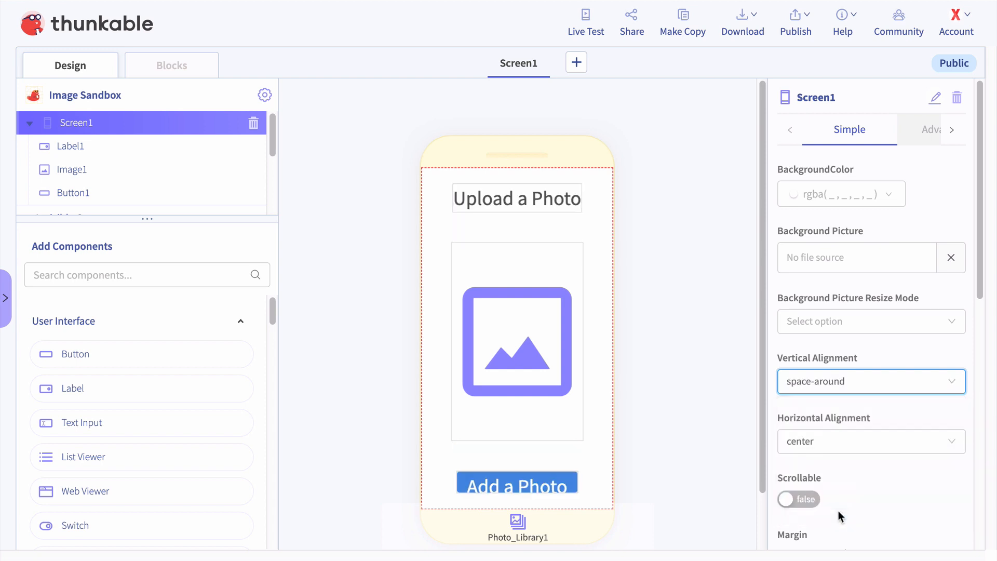
mouse_move(441, 209)
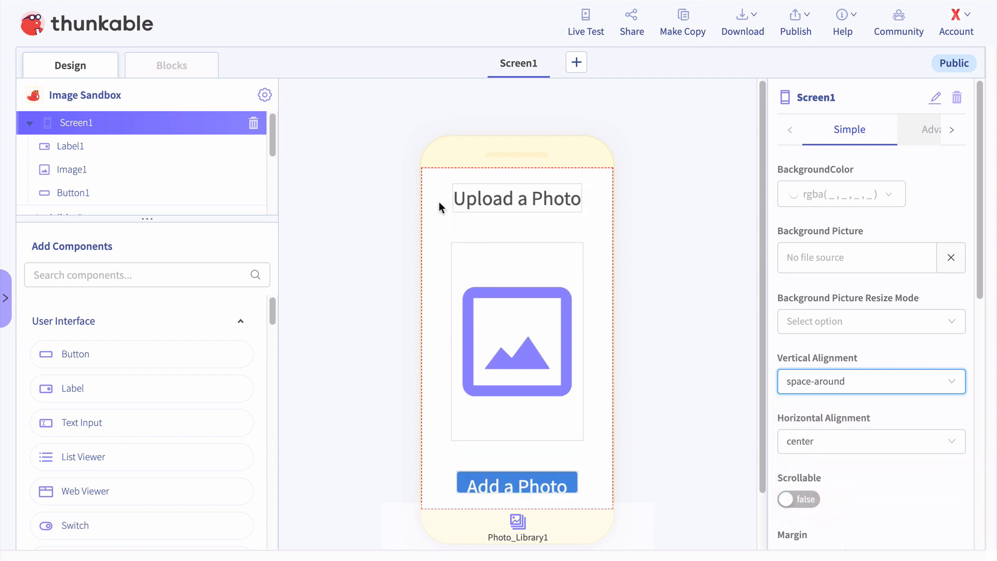
mouse_move(517, 190)
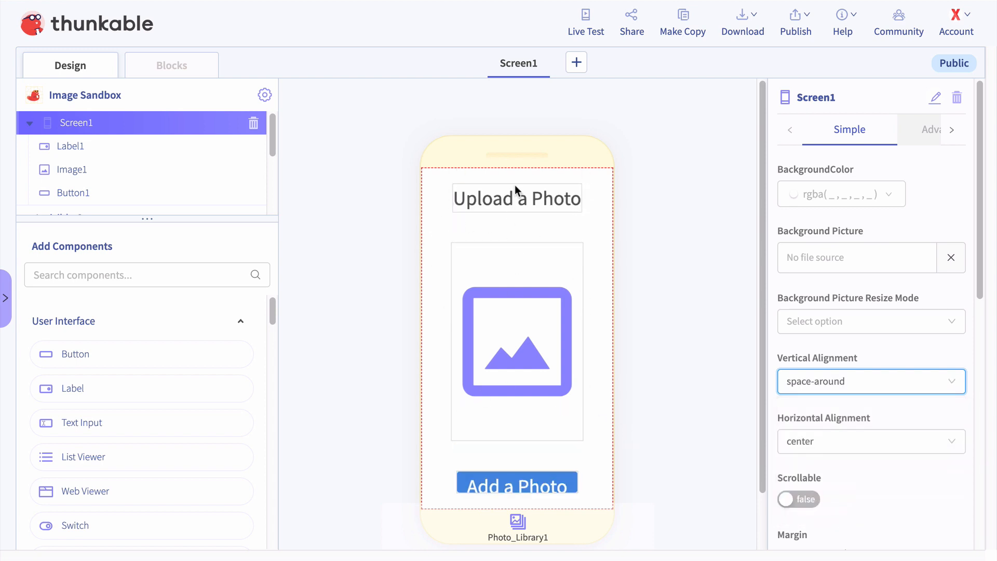
mouse_move(767, 362)
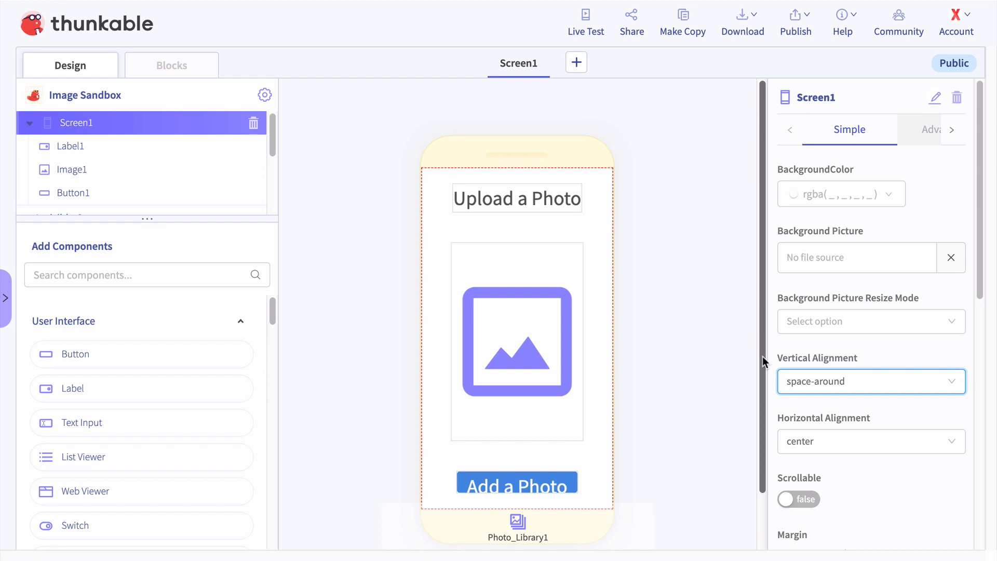
Step: Run the app in Thunkable Live, tap Add a Photo and pick a library photo
click(584, 17)
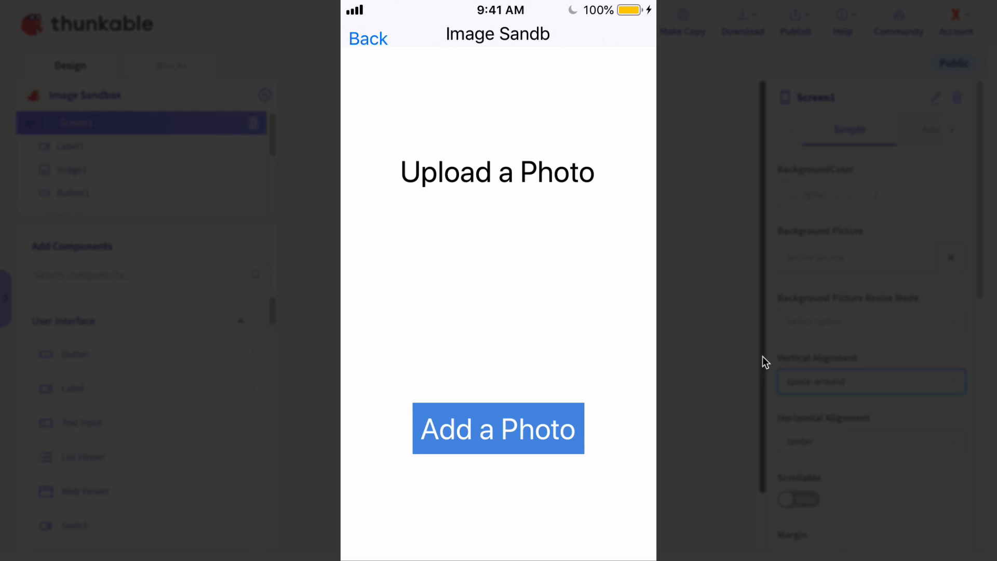
click(498, 428)
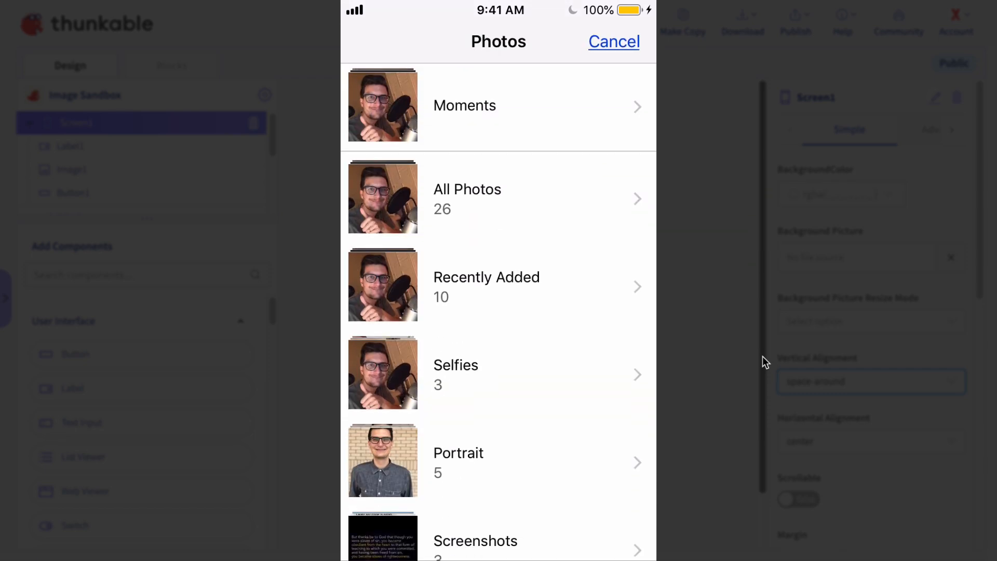
click(612, 42)
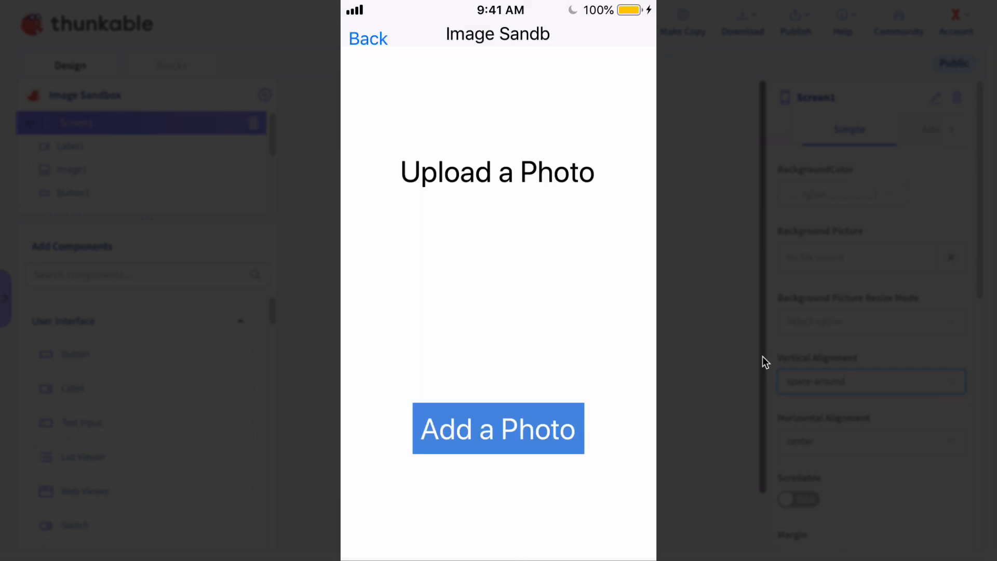
click(498, 428)
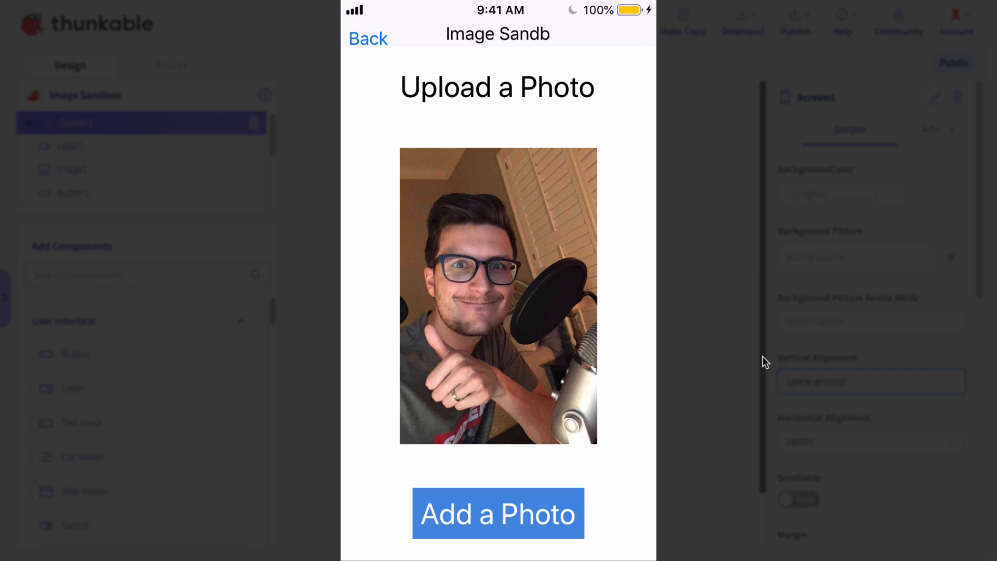